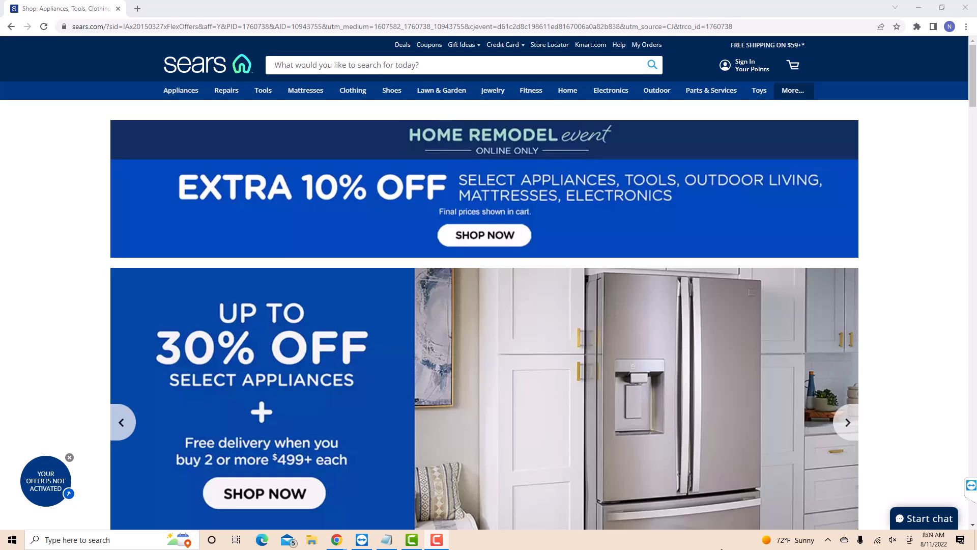
Step: Sign in to the Sears member account via Sign In / Your Points and Member Perks
{"action": "left_click", "coordinate": [846, 422]}
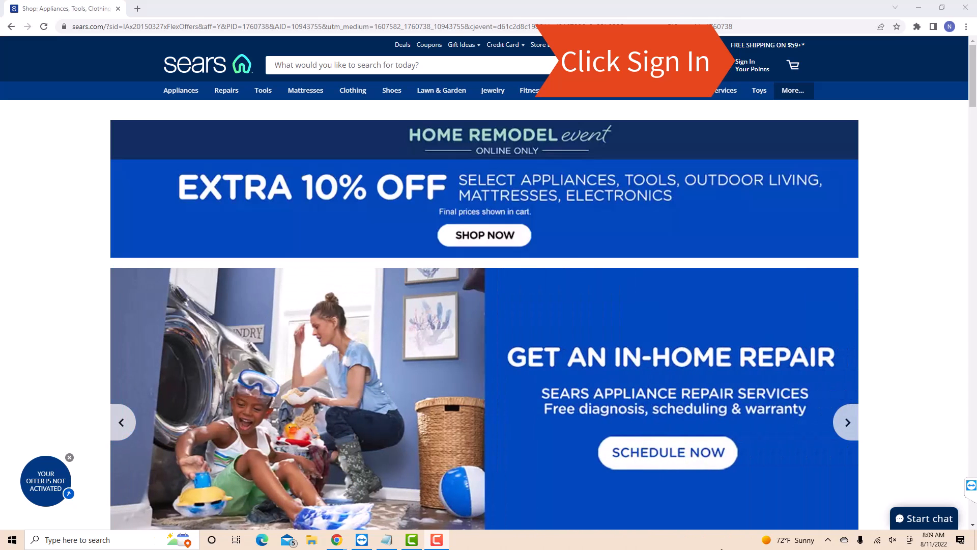
{"action": "left_click", "coordinate": [746, 64]}
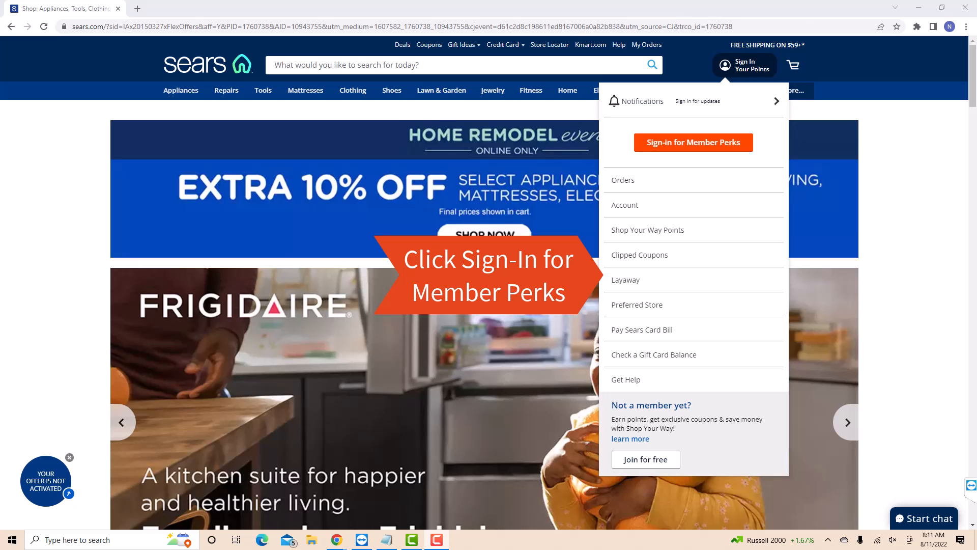
{"action": "left_click", "coordinate": [693, 142]}
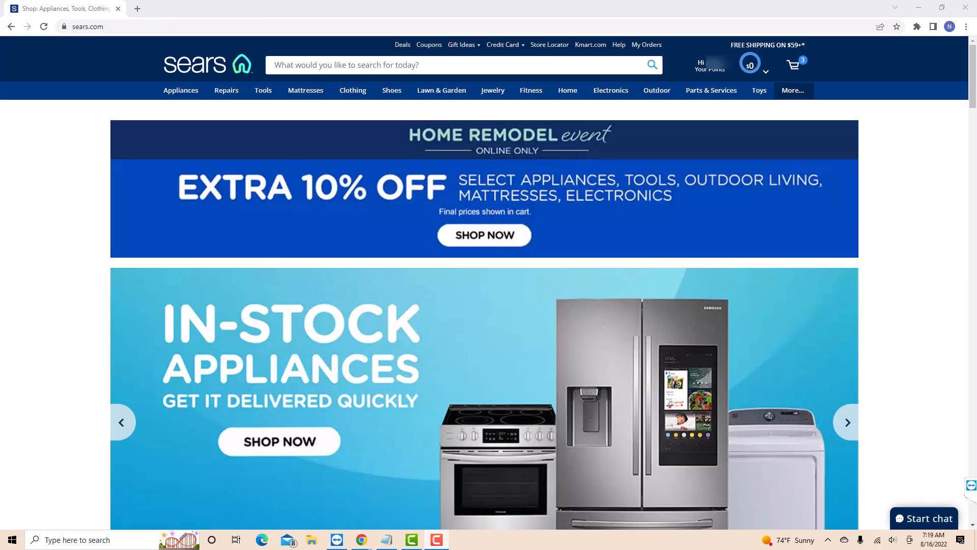
Step: Open the cart and start removing the TheMogan jeans
{"action": "left_click", "coordinate": [847, 422]}
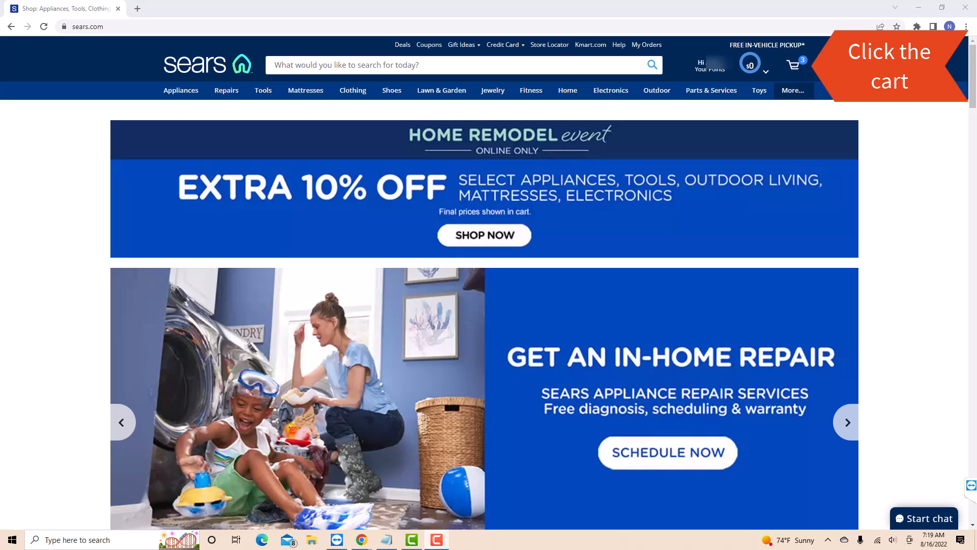
{"action": "left_click", "coordinate": [792, 65]}
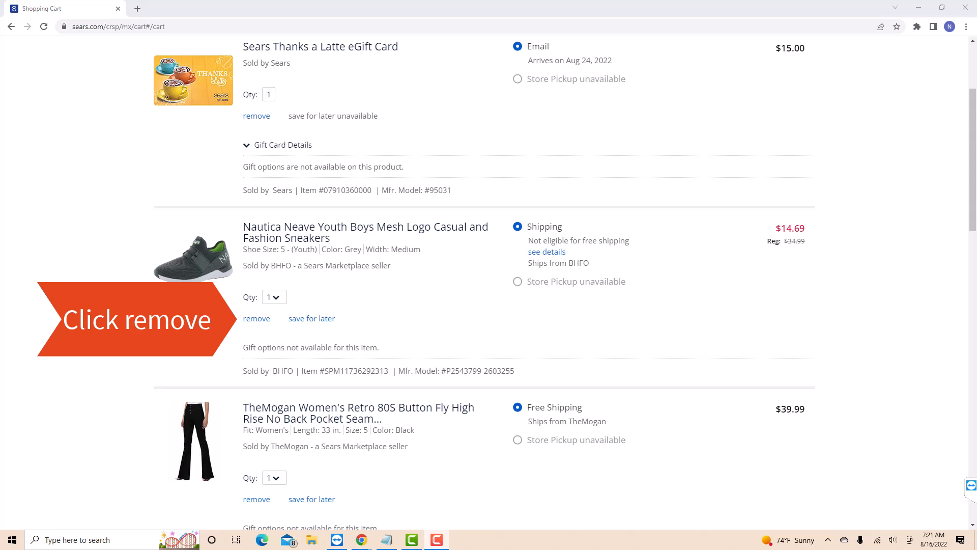
{"action": "left_click", "coordinate": [256, 318]}
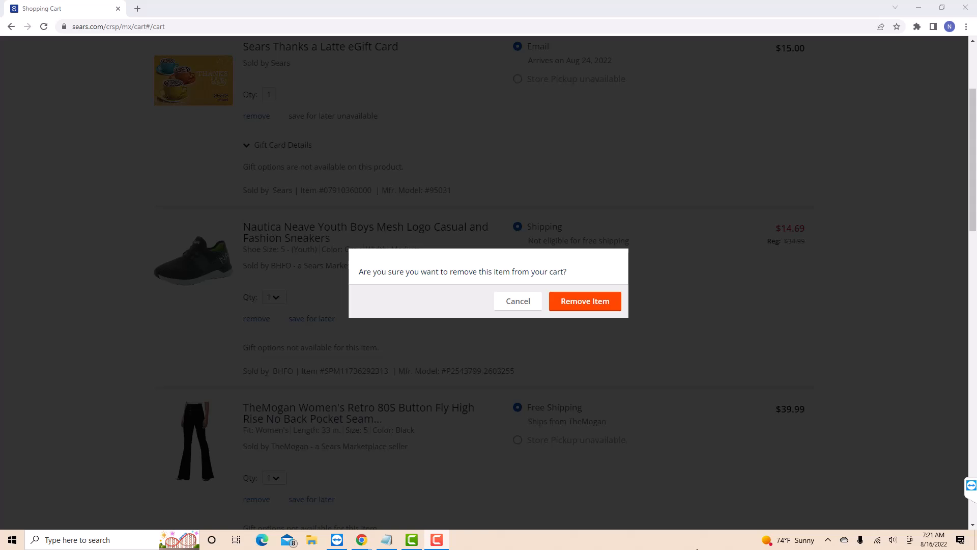
Step: Confirm Remove Item, leaving the eGift card and Nautica sneakers totaling $29.69
{"action": "left_click", "coordinate": [584, 301]}
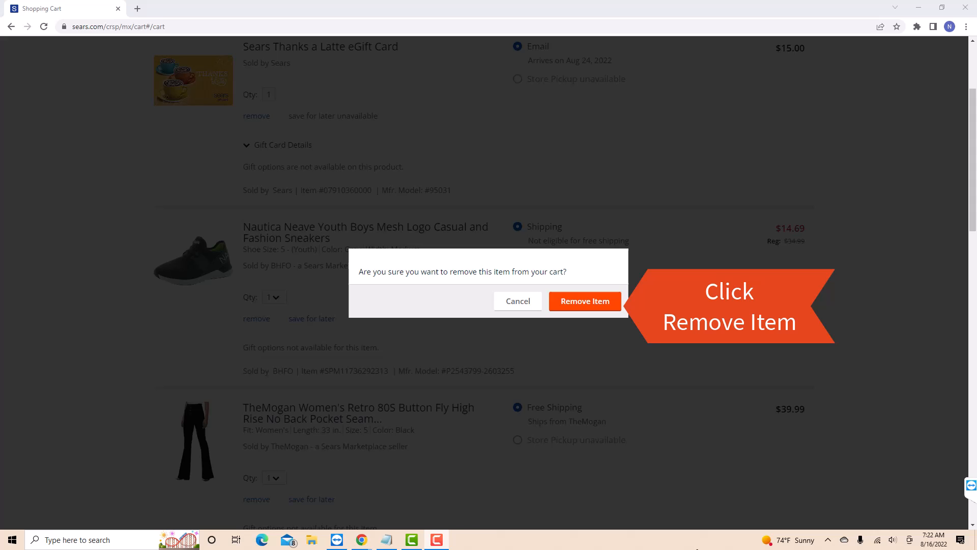
{"action": "left_click", "coordinate": [585, 301]}
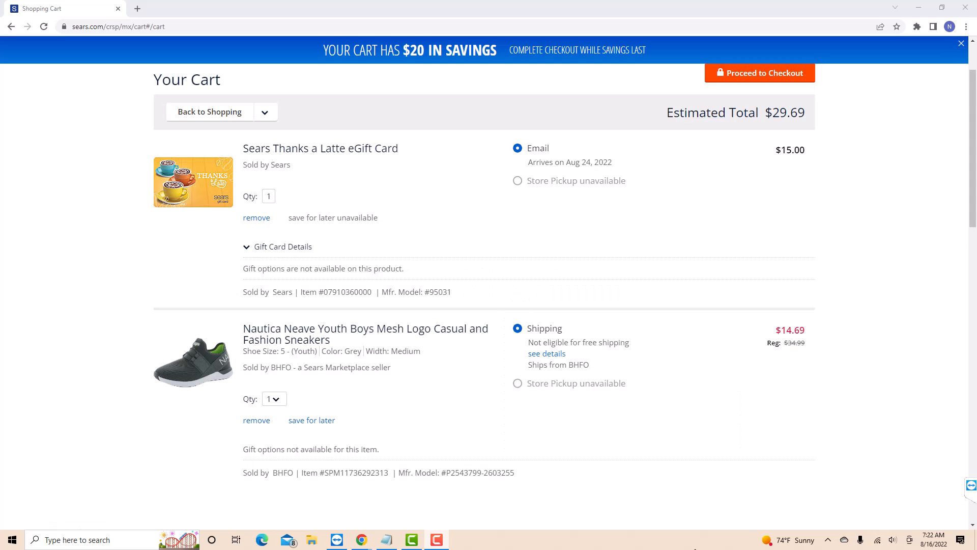